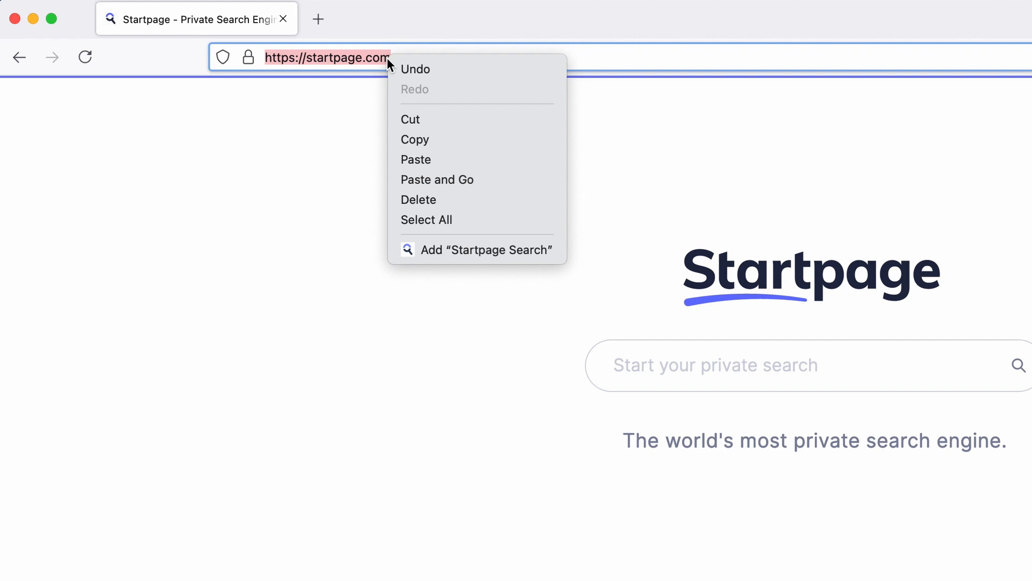
- Copy the Startpage address, then reach Firefox Settings from the main menu
left_click(422, 139)
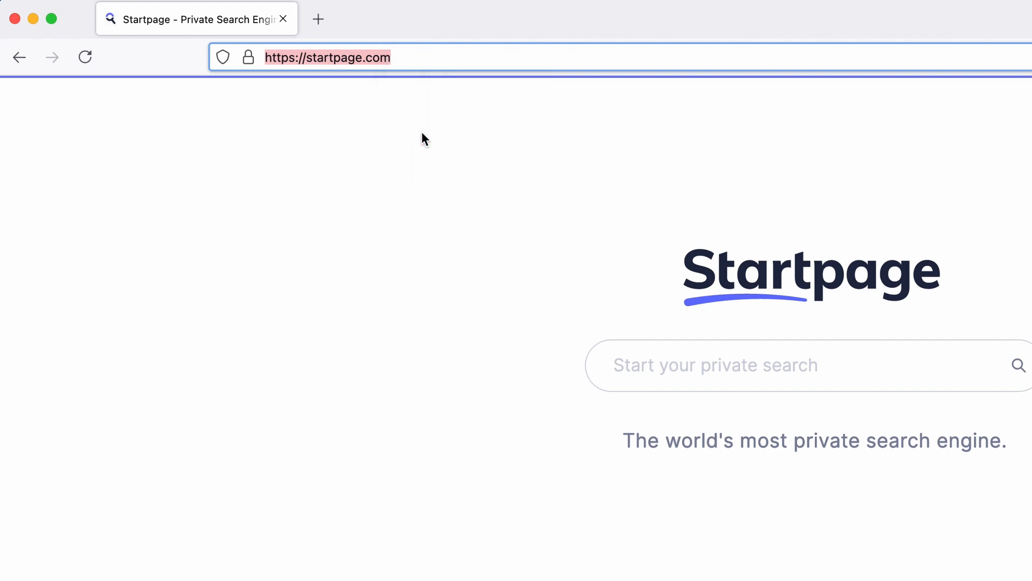
mouse_move(925, 119)
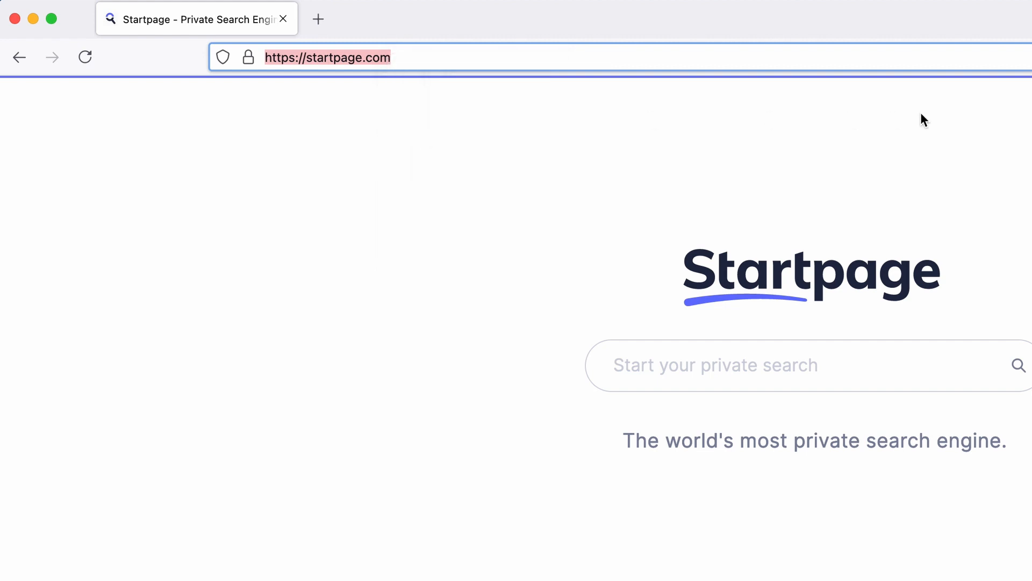
left_click(1016, 57)
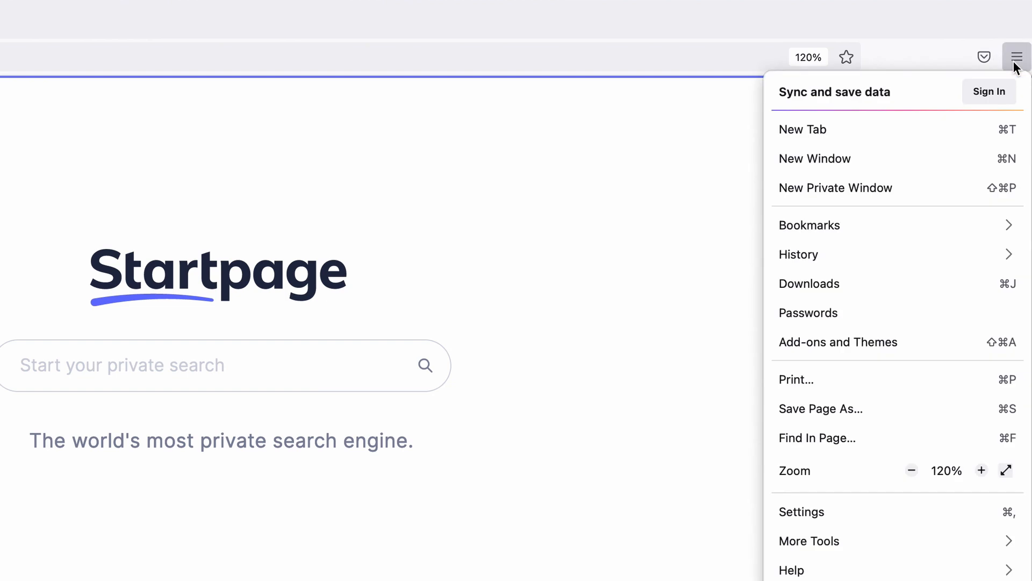
mouse_move(810, 512)
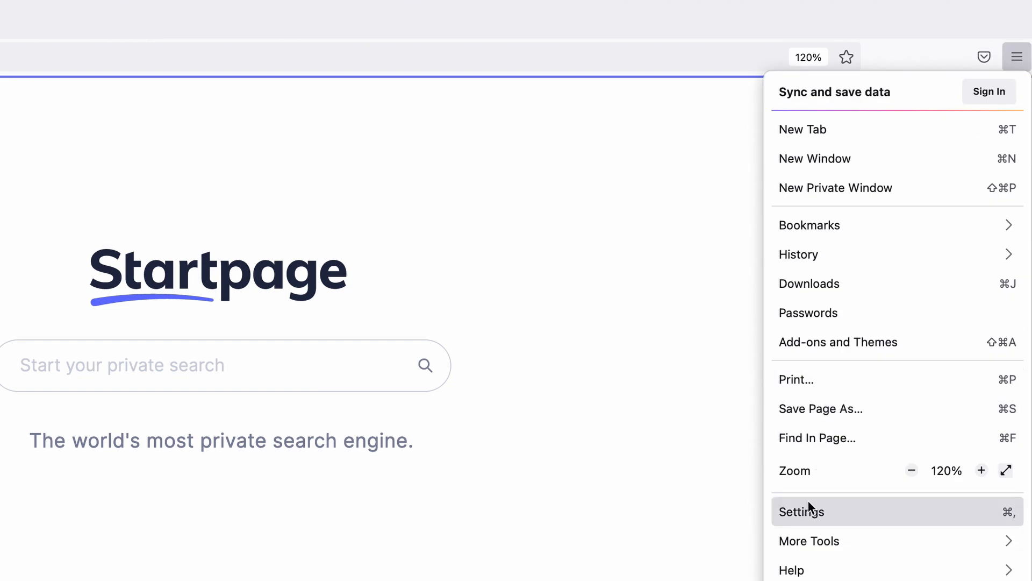
left_click(801, 510)
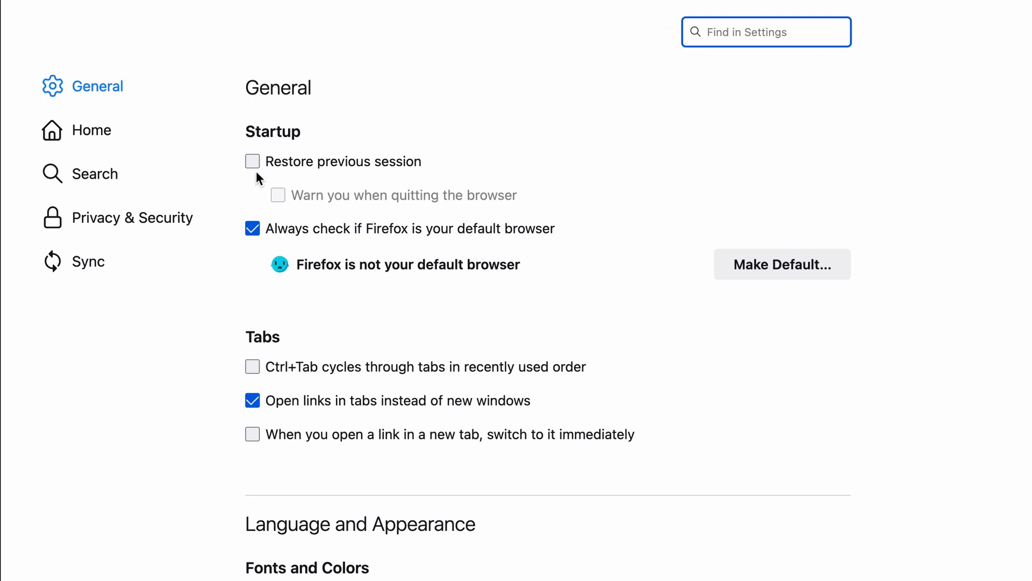
left_click(91, 130)
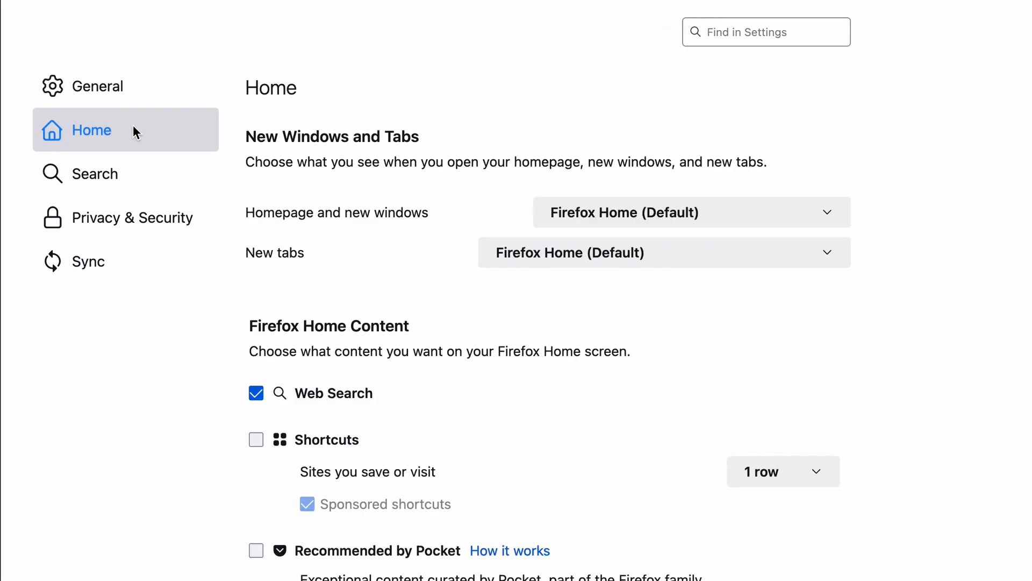
mouse_move(385, 184)
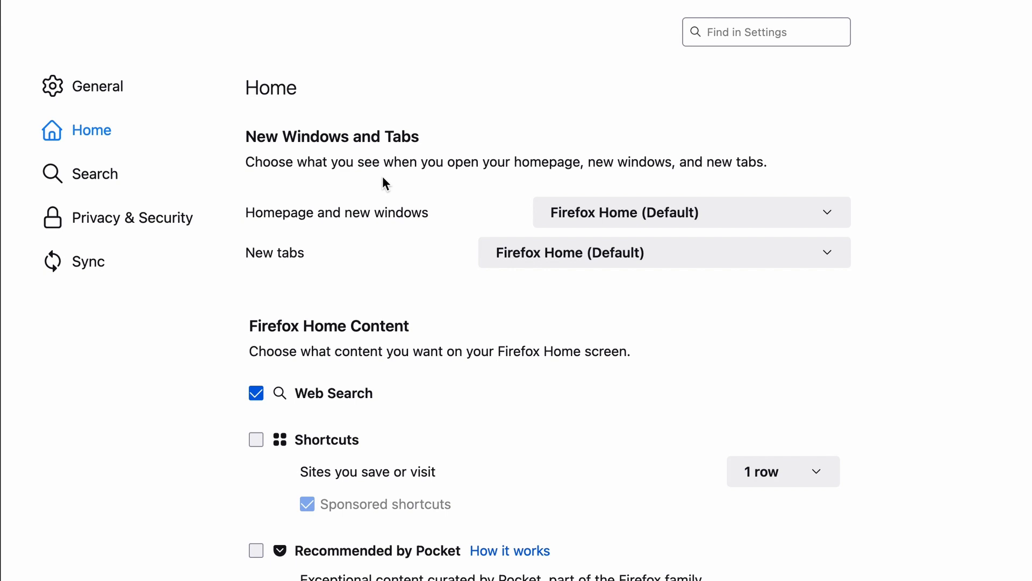
left_click(688, 212)
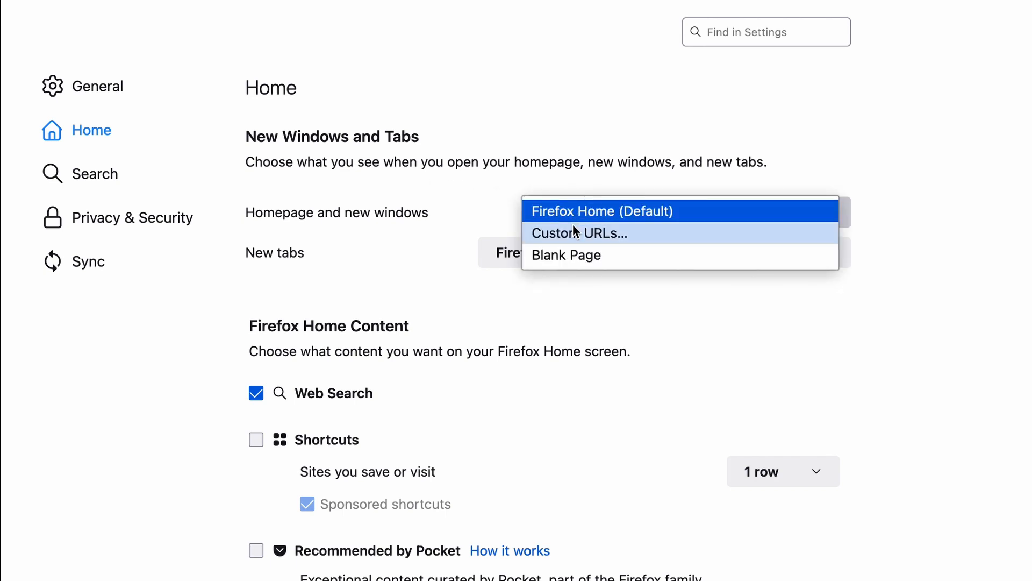
left_click(579, 232)
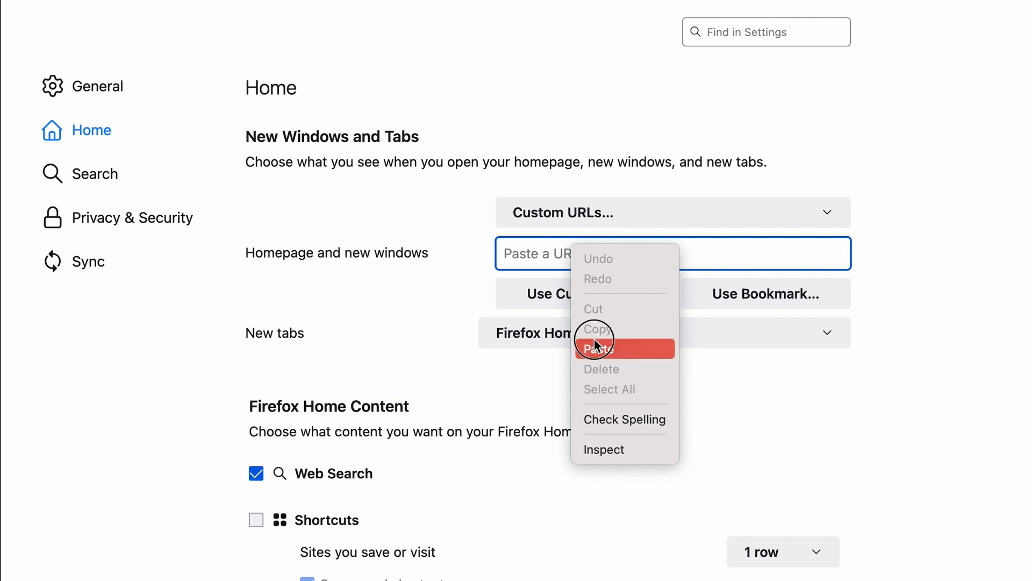
left_click(598, 349)
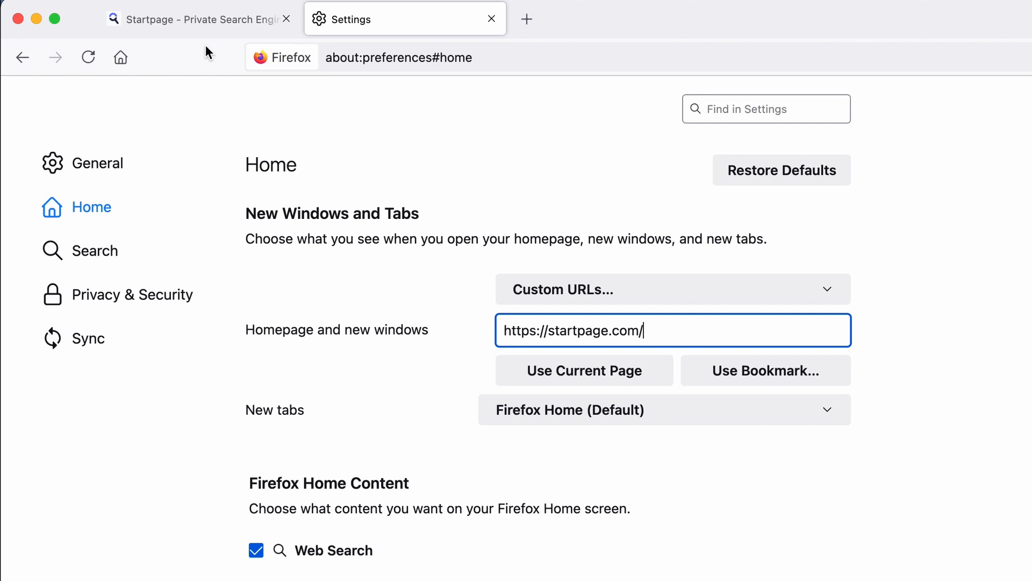
left_click(121, 57)
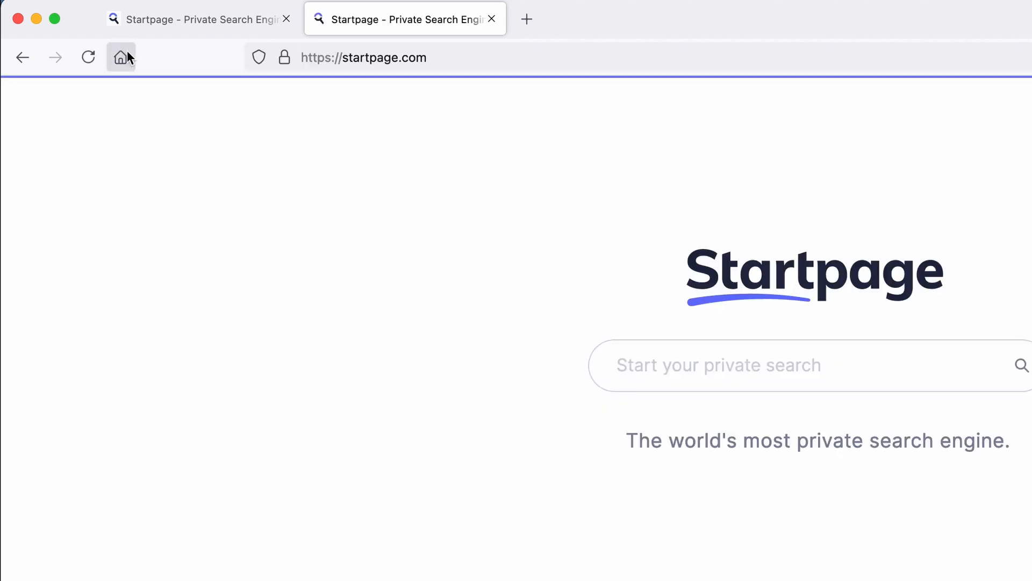